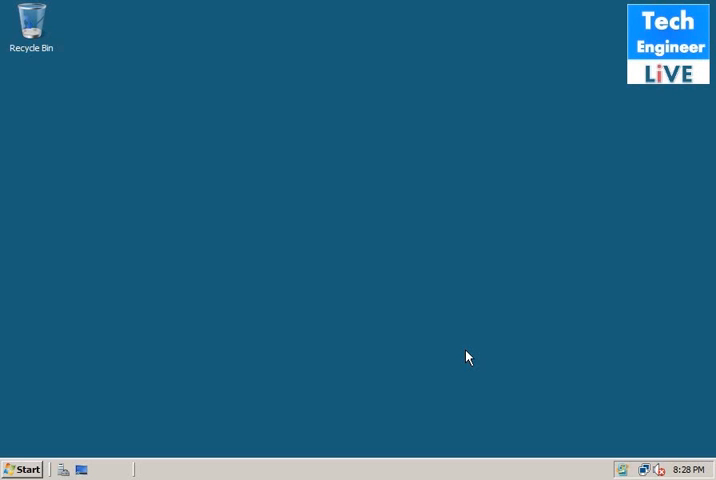
Open the Start menu to reach Administrative Tools and its DNS entry
{"action": "left_click", "coordinate": [23, 470]}
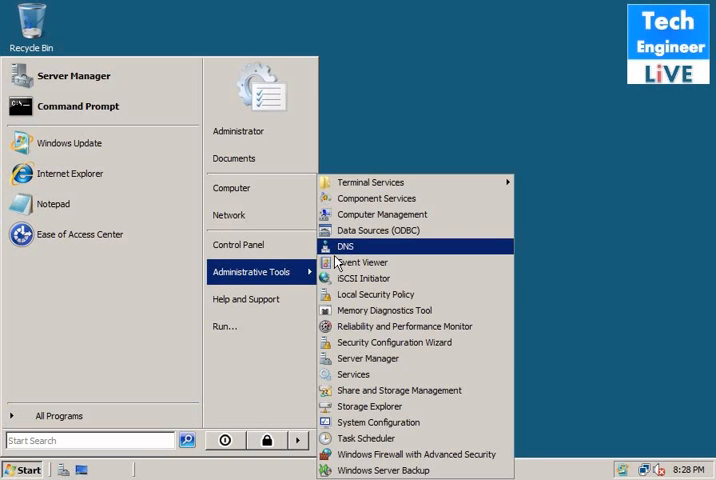
Launch DNS Manager and bring up the Reverse Lookup Zones context menu
{"action": "left_click", "coordinate": [344, 246]}
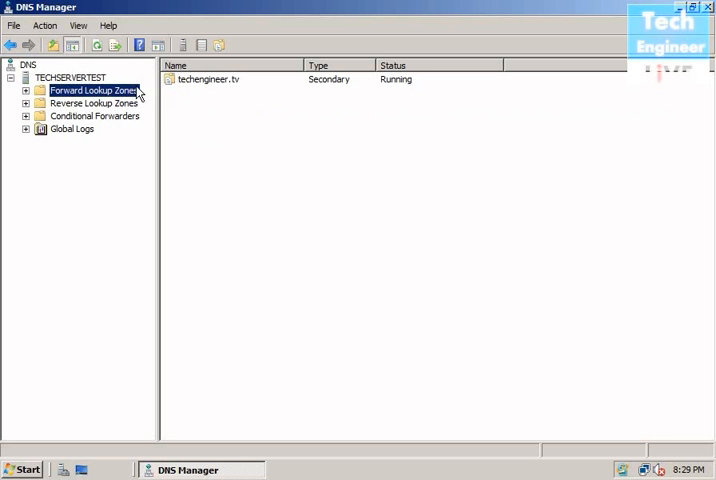
{"action": "mouse_move", "coordinate": [202, 101]}
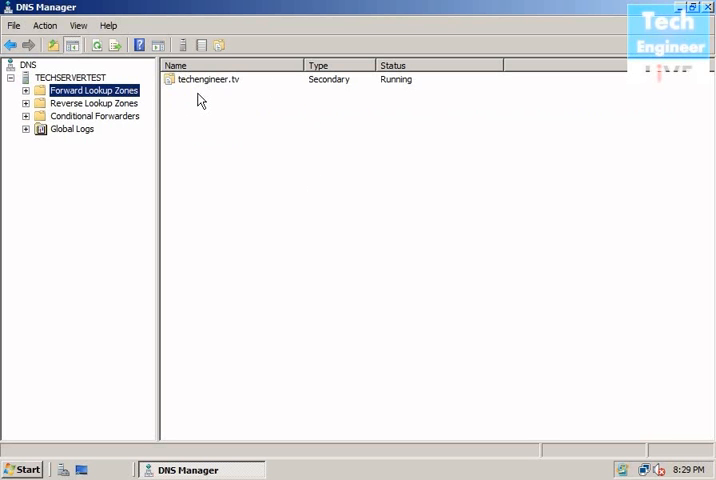
{"action": "left_click", "coordinate": [95, 102]}
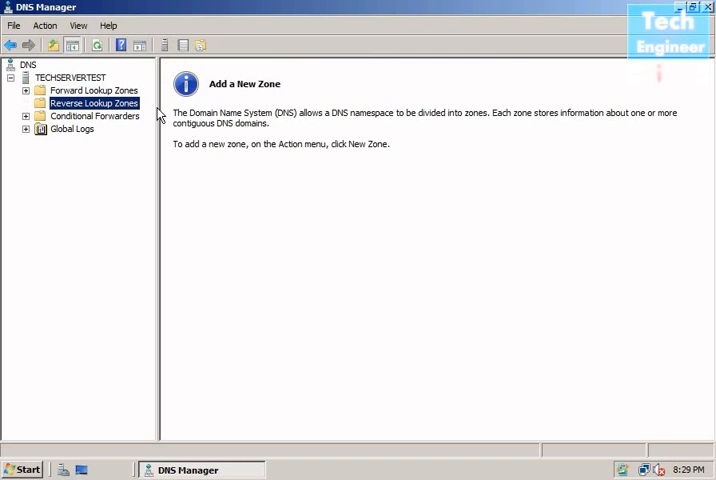
{"action": "right_click", "coordinate": [88, 103]}
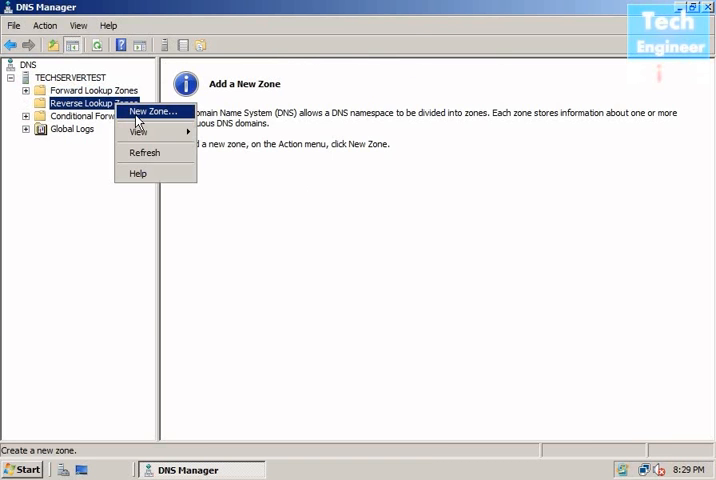
Start the New Zone Wizard as a secondary IPv4 reverse lookup zone
{"action": "left_click", "coordinate": [150, 111]}
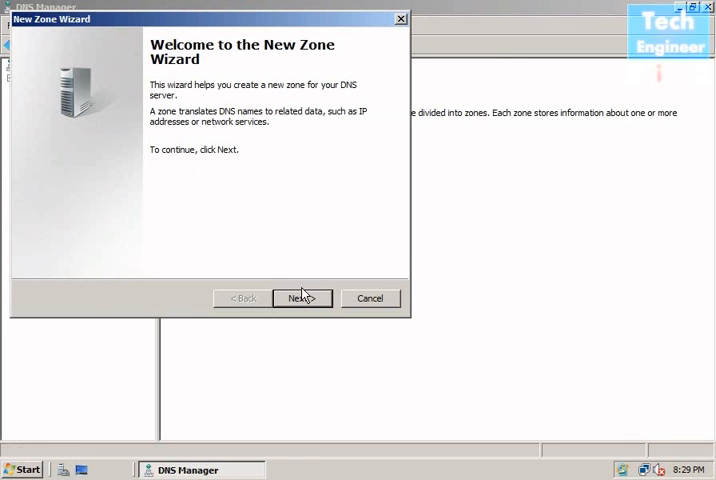
{"action": "left_click", "coordinate": [301, 298]}
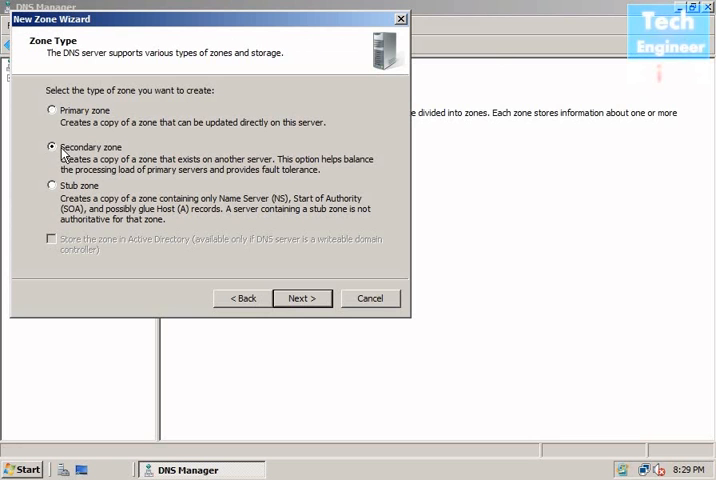
{"action": "mouse_move", "coordinate": [253, 188]}
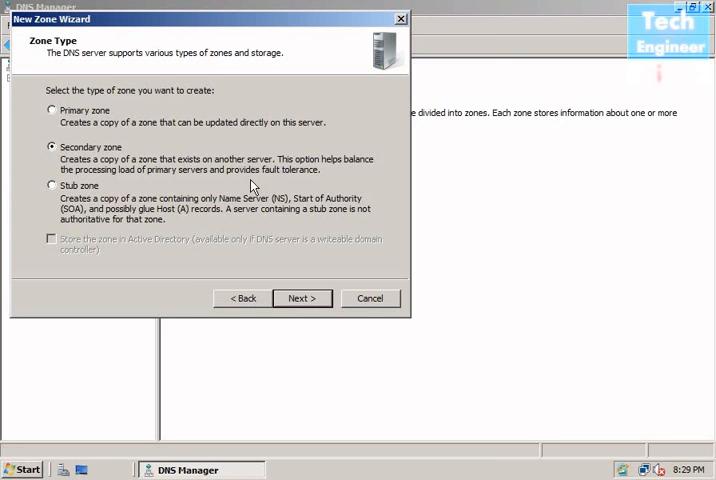
{"action": "left_click", "coordinate": [301, 298]}
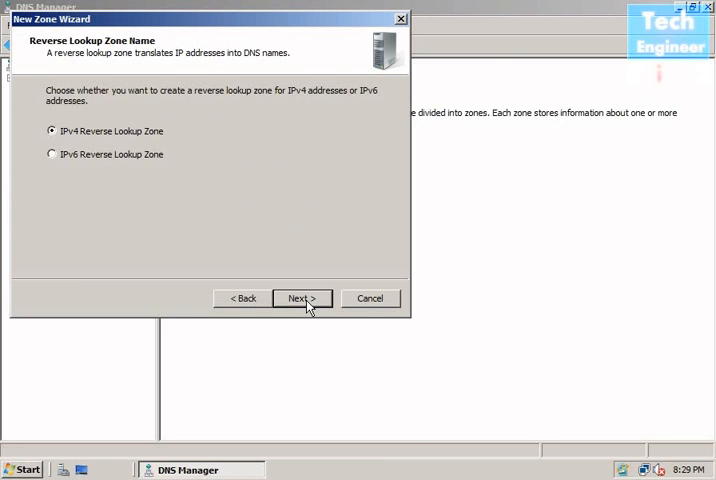
{"action": "mouse_move", "coordinate": [162, 135]}
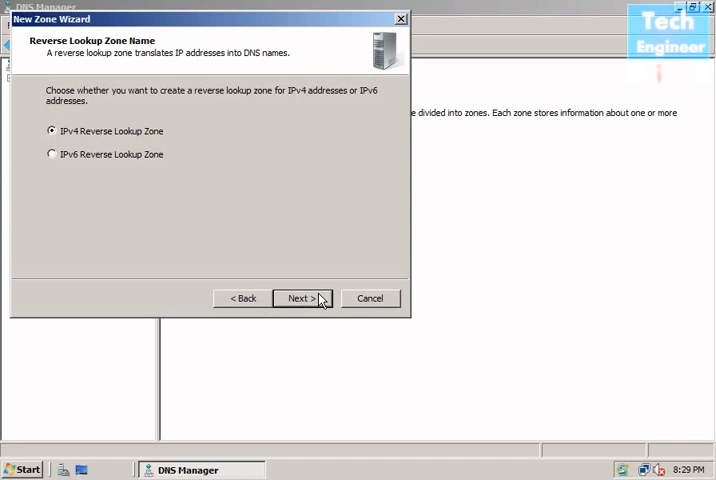
{"action": "left_click", "coordinate": [299, 298]}
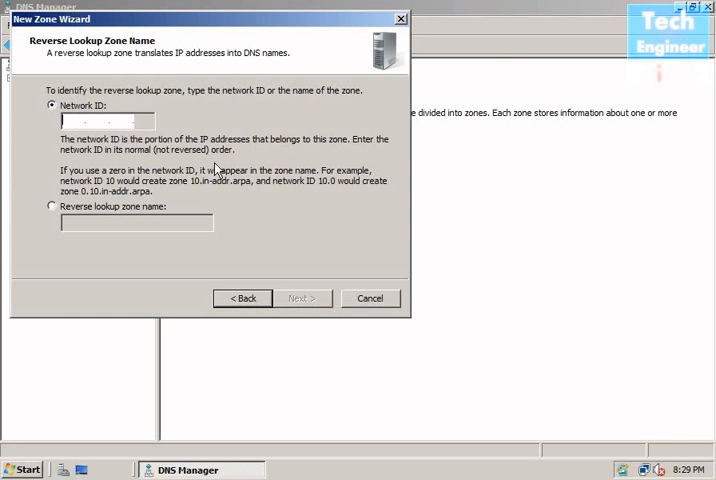
Enter network ID 192.168.1 for zone 1.168.192.in-addr.arpa and continue
{"action": "type", "text": "1"}
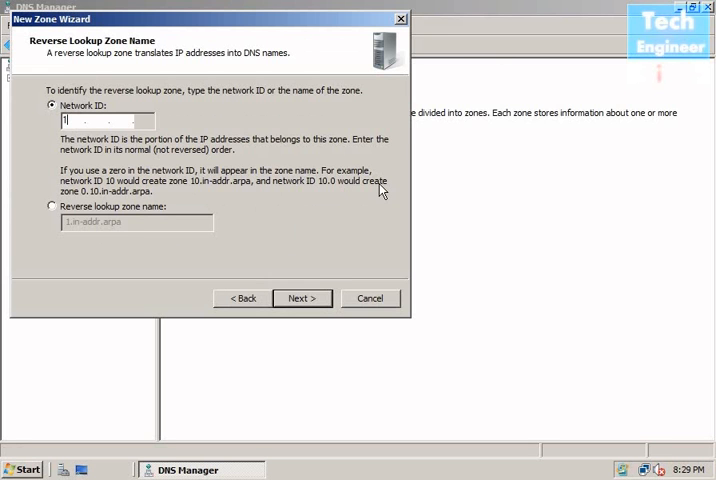
{"action": "type", "text": "192.168."}
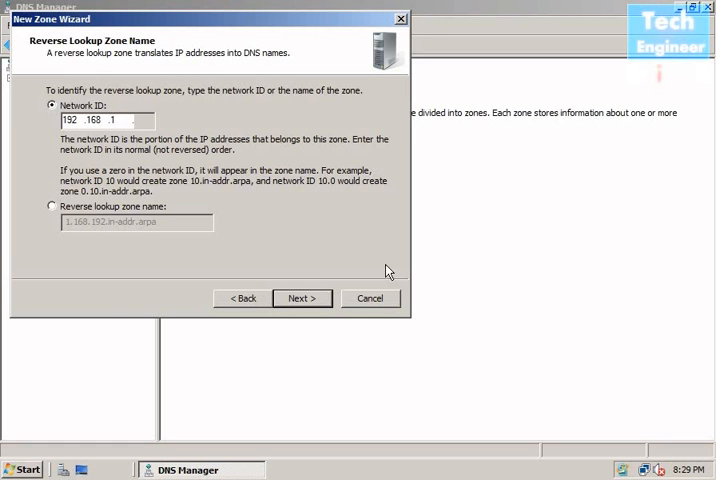
{"action": "left_click", "coordinate": [301, 298]}
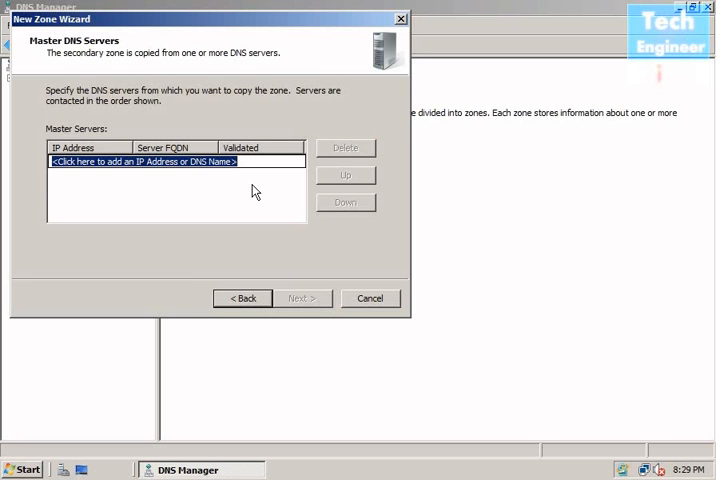
Add 192.168.1.1 as the master server and continue the wizard
{"action": "type", "text": "192.168.1.1"}
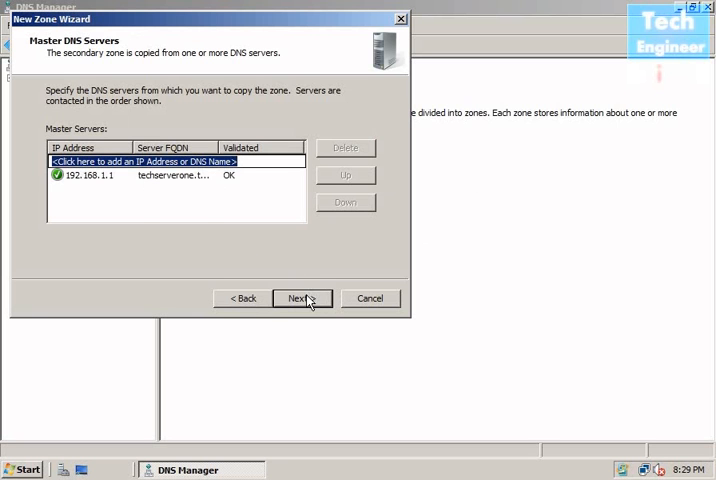
{"action": "left_click", "coordinate": [295, 298]}
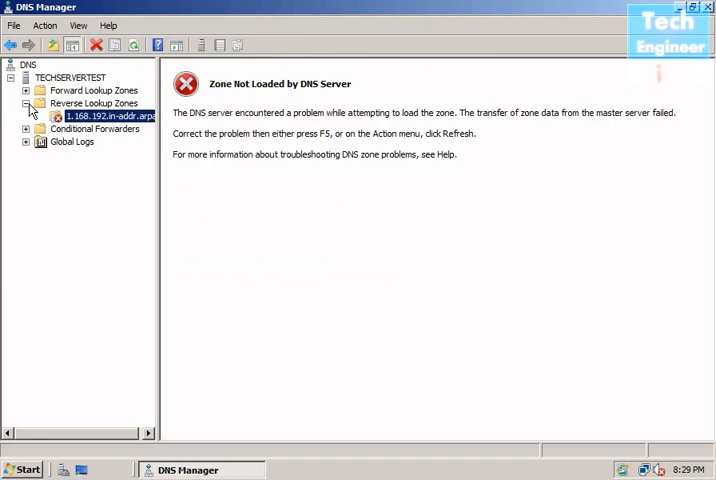
Collapse the TECHSERVERTEST node to its top-level folders
{"action": "left_click", "coordinate": [69, 77]}
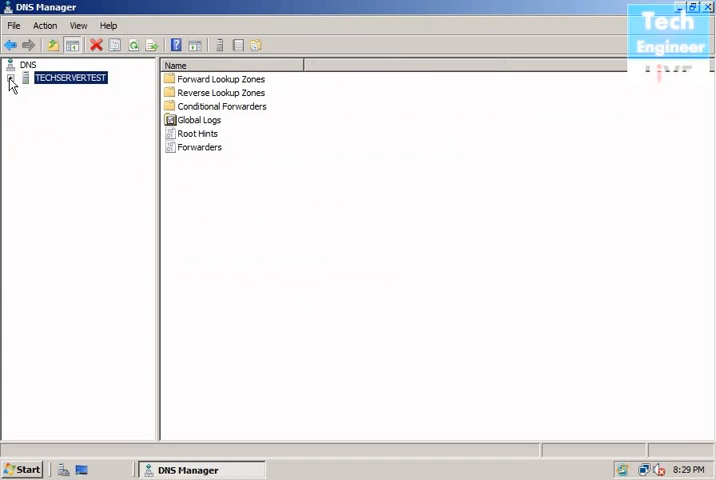